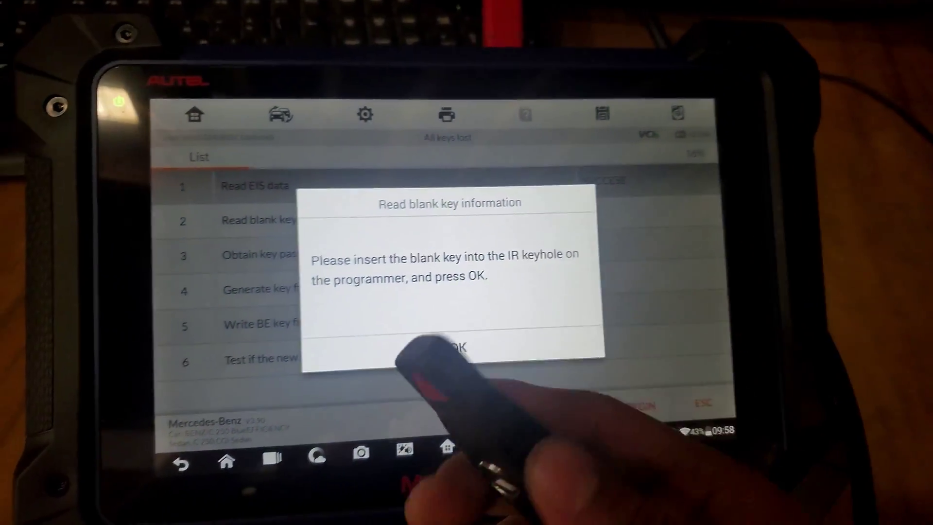
Confirm the inserted key for blank key reading, which the tool reports as an invalid key
click(466, 347)
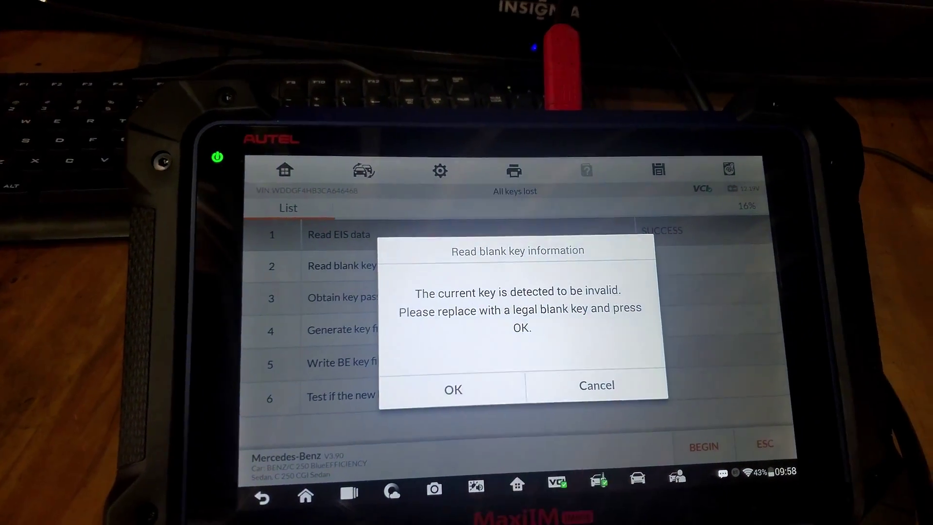
click(452, 389)
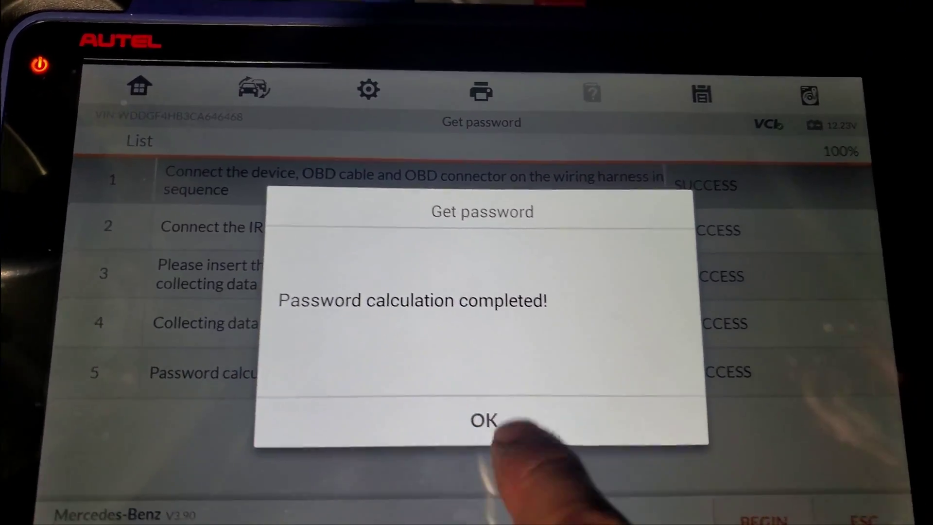
Acknowledge the completed password calculation so writing the BE key file begins
click(482, 418)
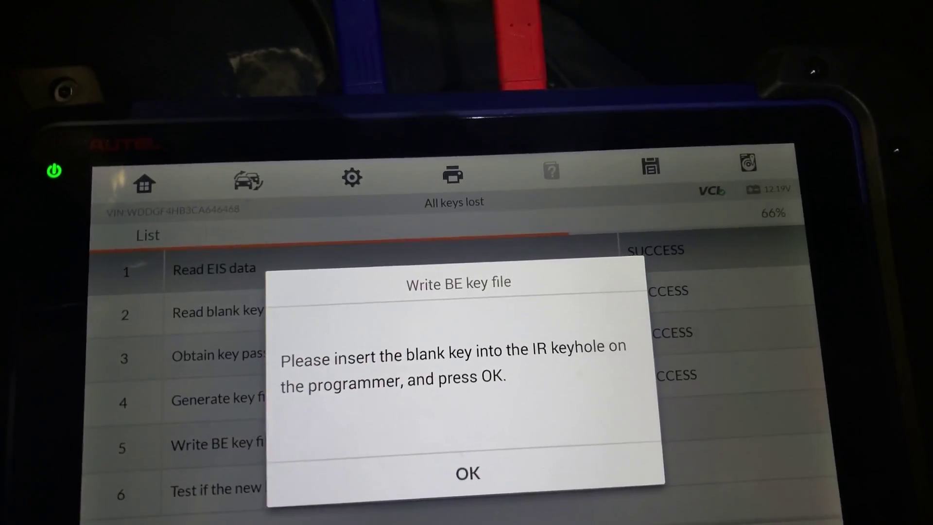